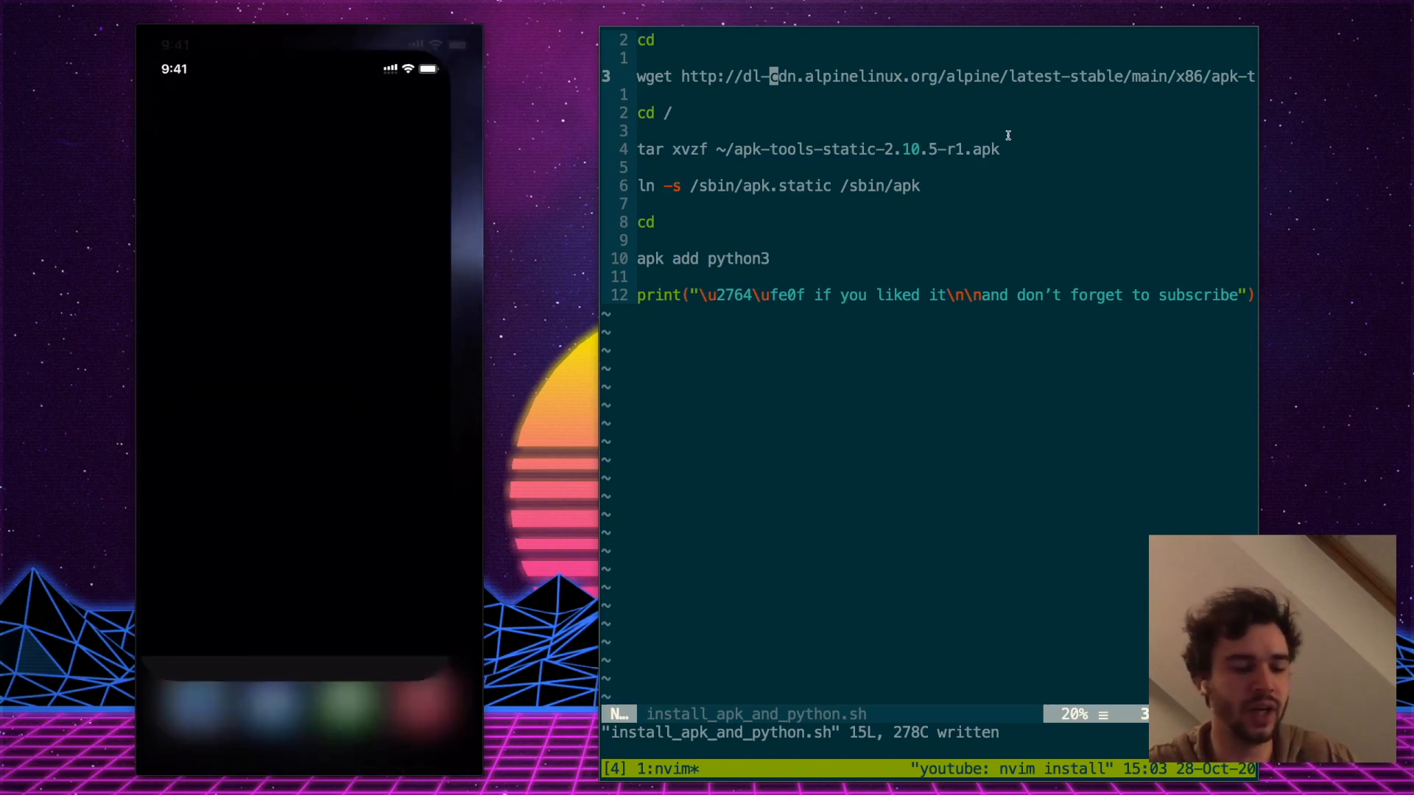
# Search the App Store for 'ish' and install the iSH Shell app
pyautogui.write('ish shell')
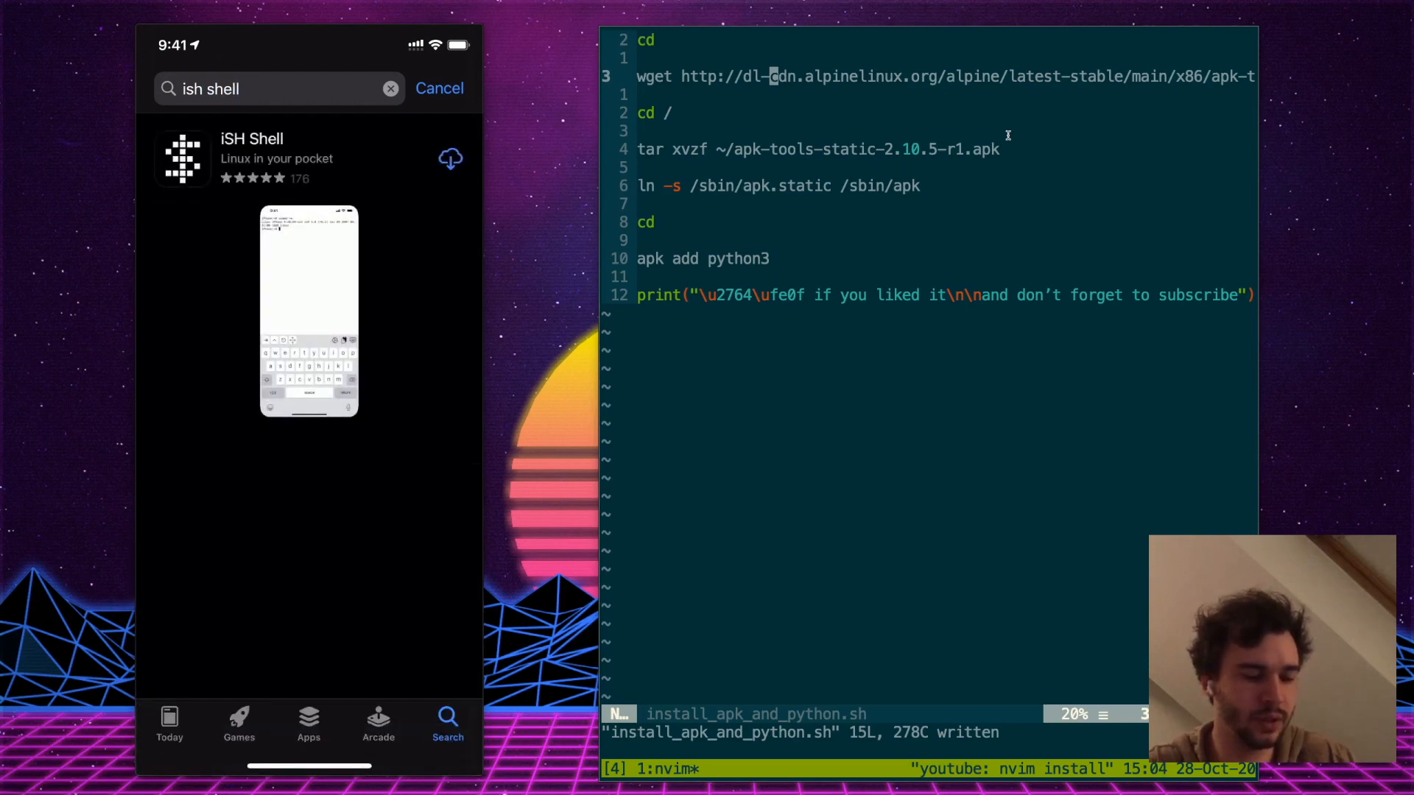
pyautogui.click(449, 157)
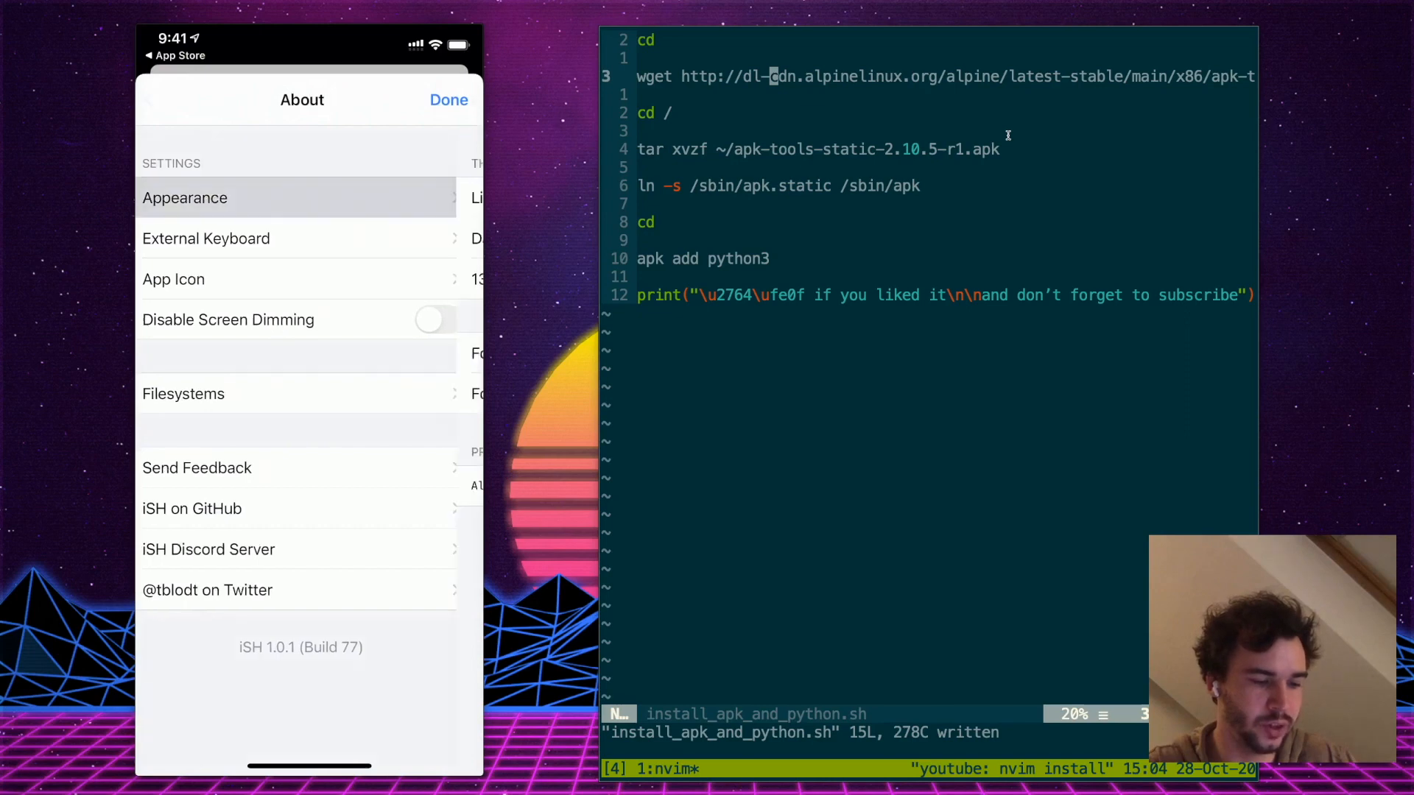
# Set the iSH terminal Appearance theme to 1337 and return to the shell prompt
pyautogui.click(185, 197)
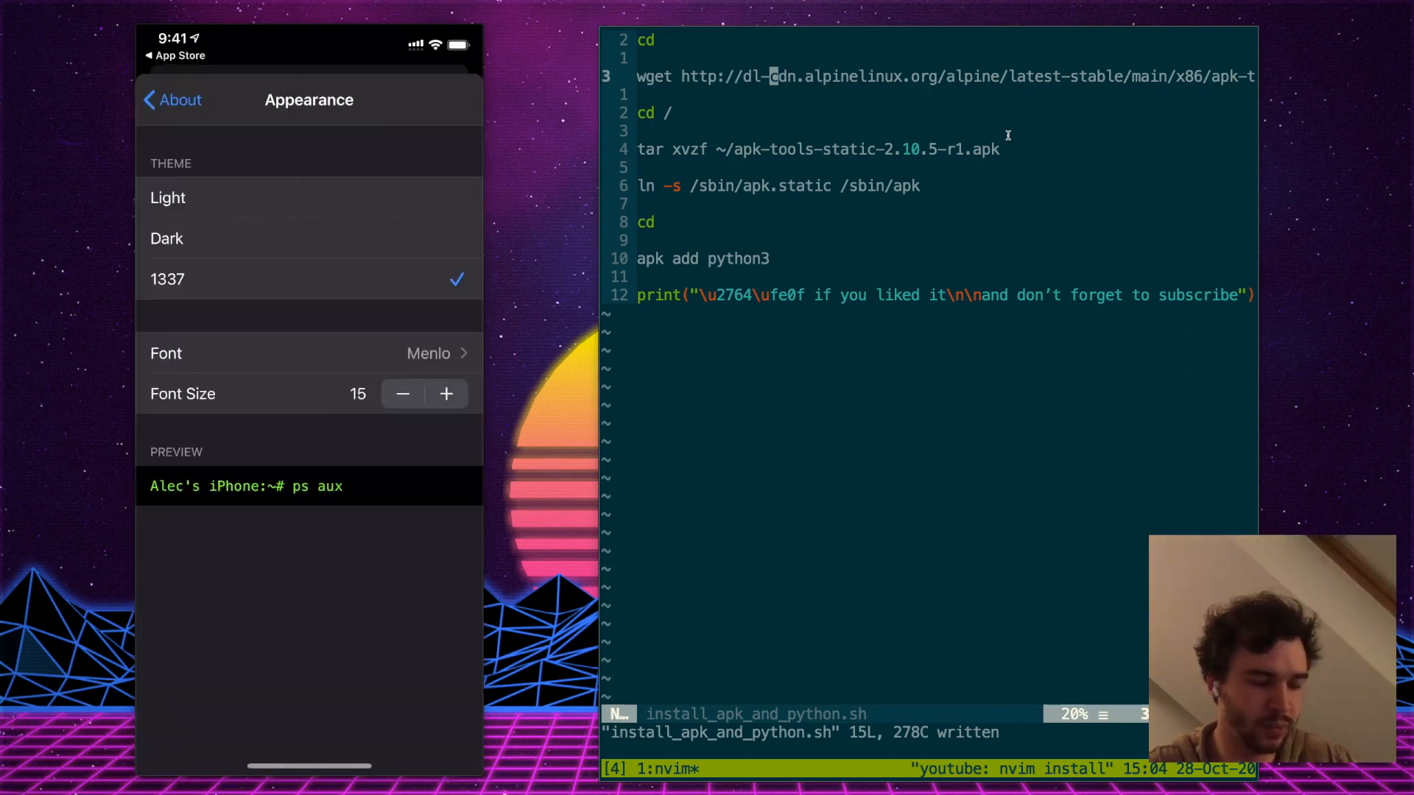
pyautogui.click(173, 99)
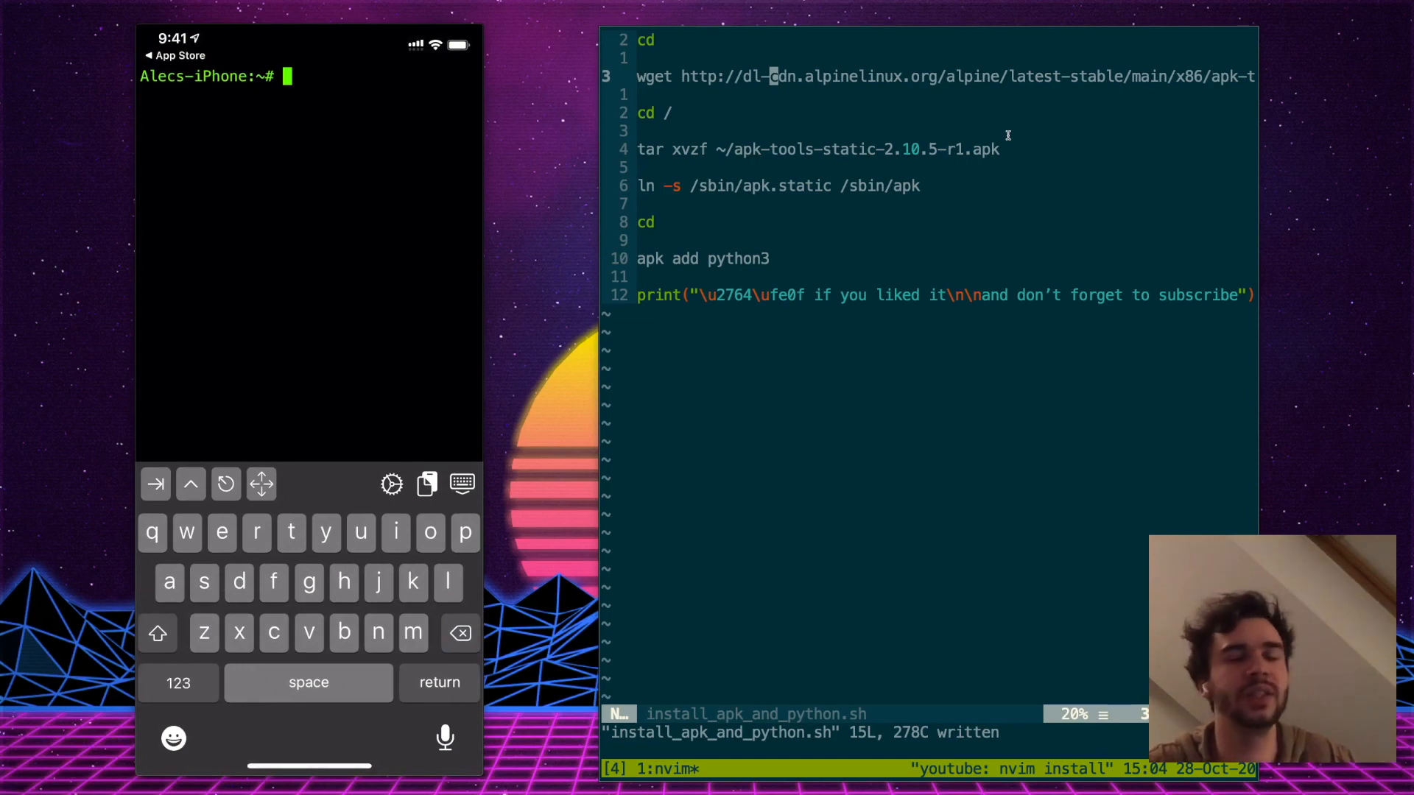
# Run the wget download of apk-tools-static-2.10.5-r1.apk and allow local network access
pyautogui.write('cd')
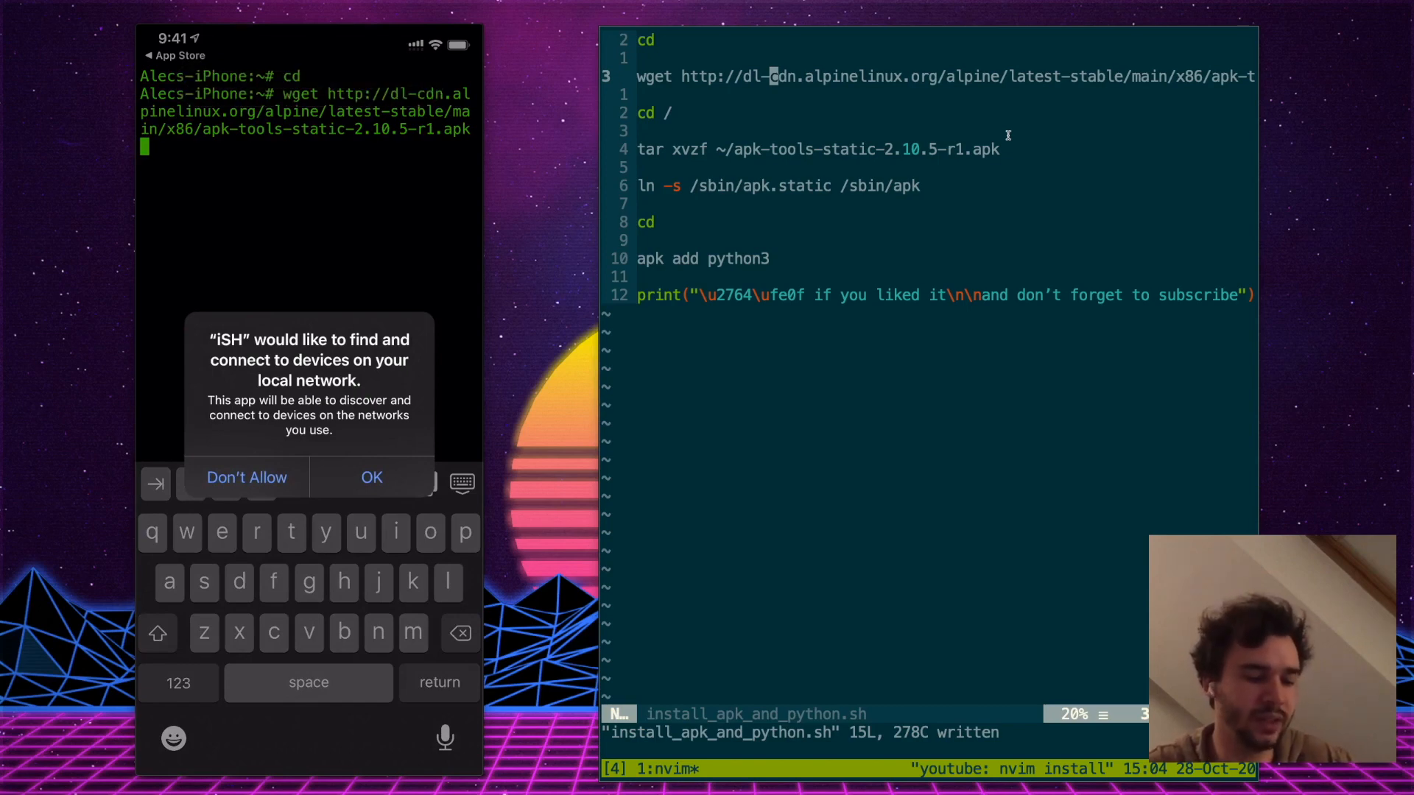
pyautogui.press('Return')
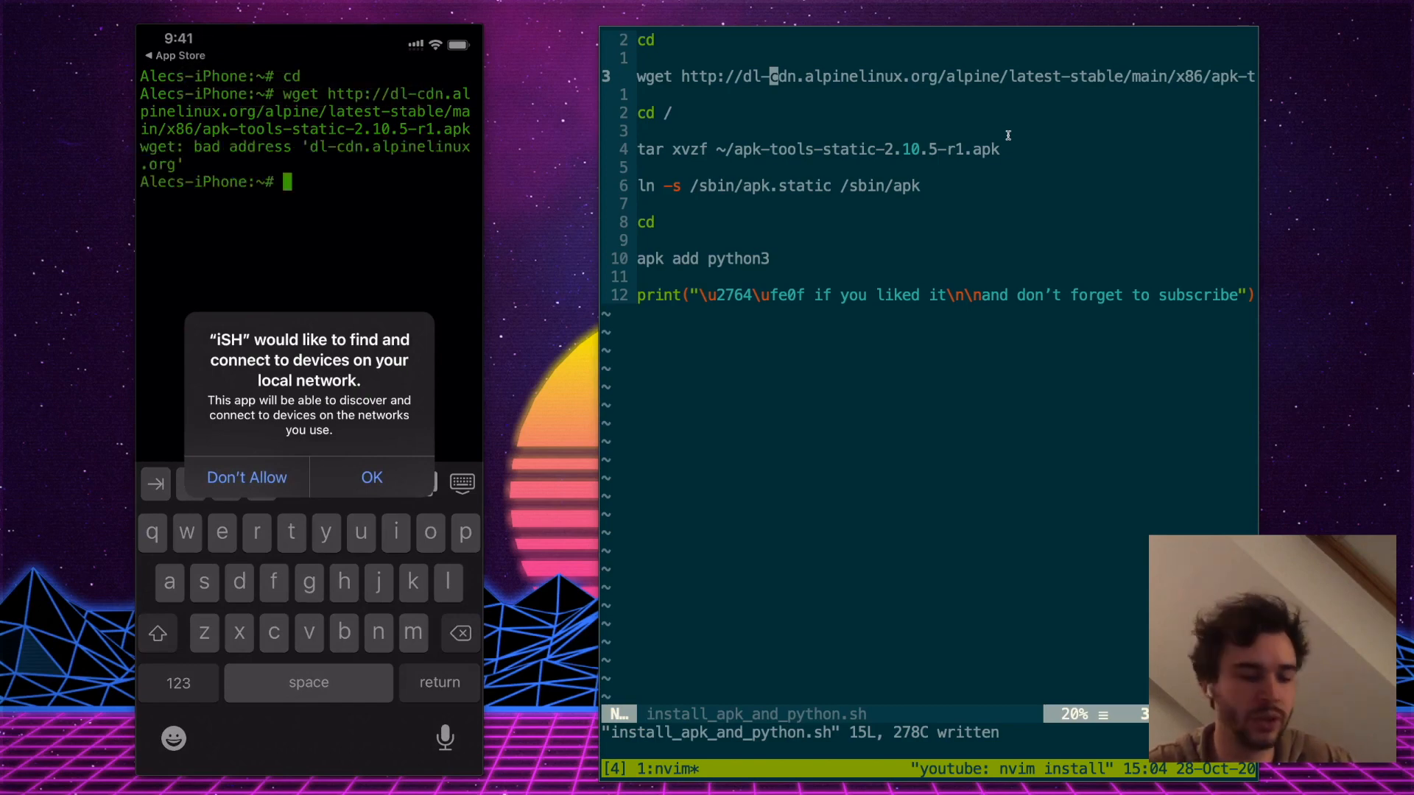
pyautogui.click(371, 477)
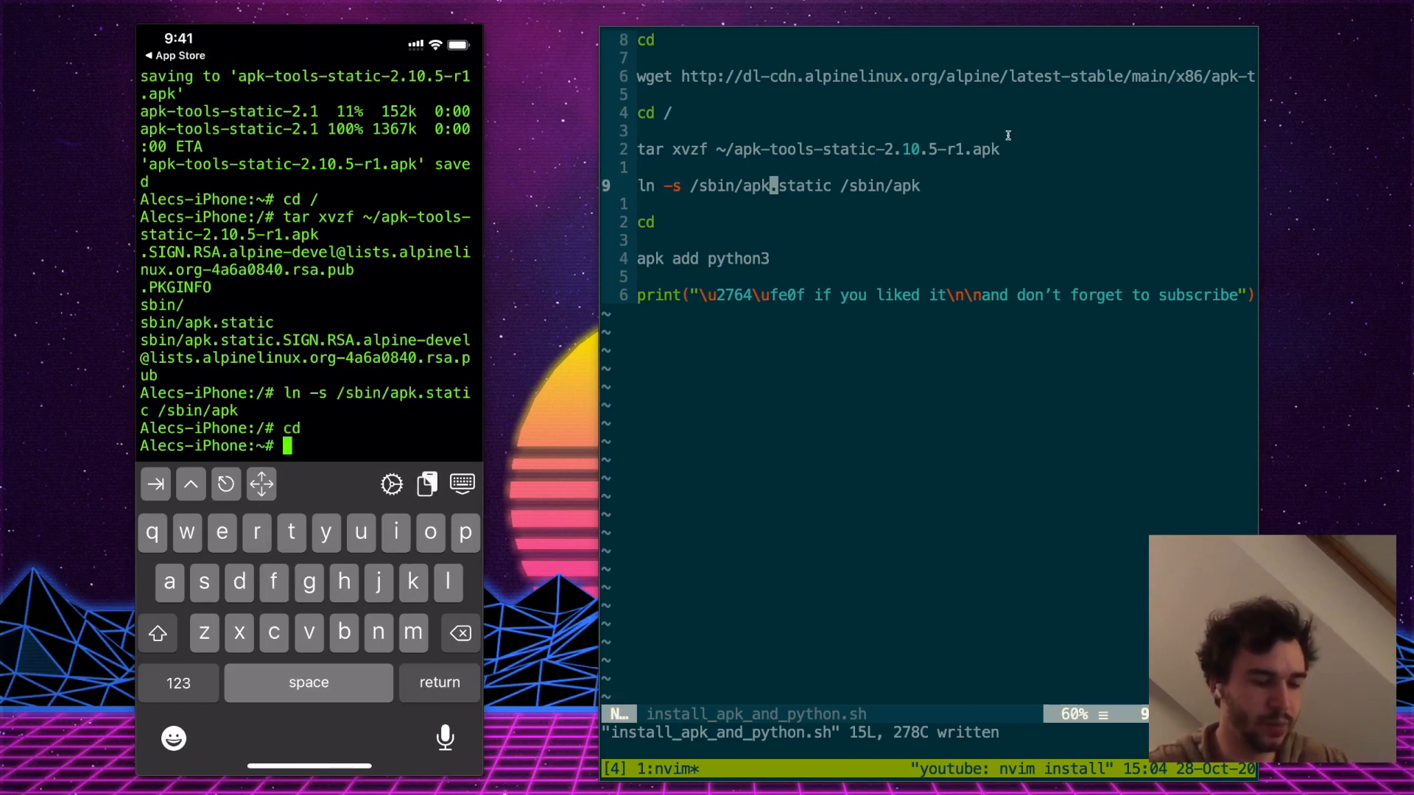
# Install Python 3 with 'apk add python3', finishing with 20 packages, 52 MiB
pyautogui.write('apk add')
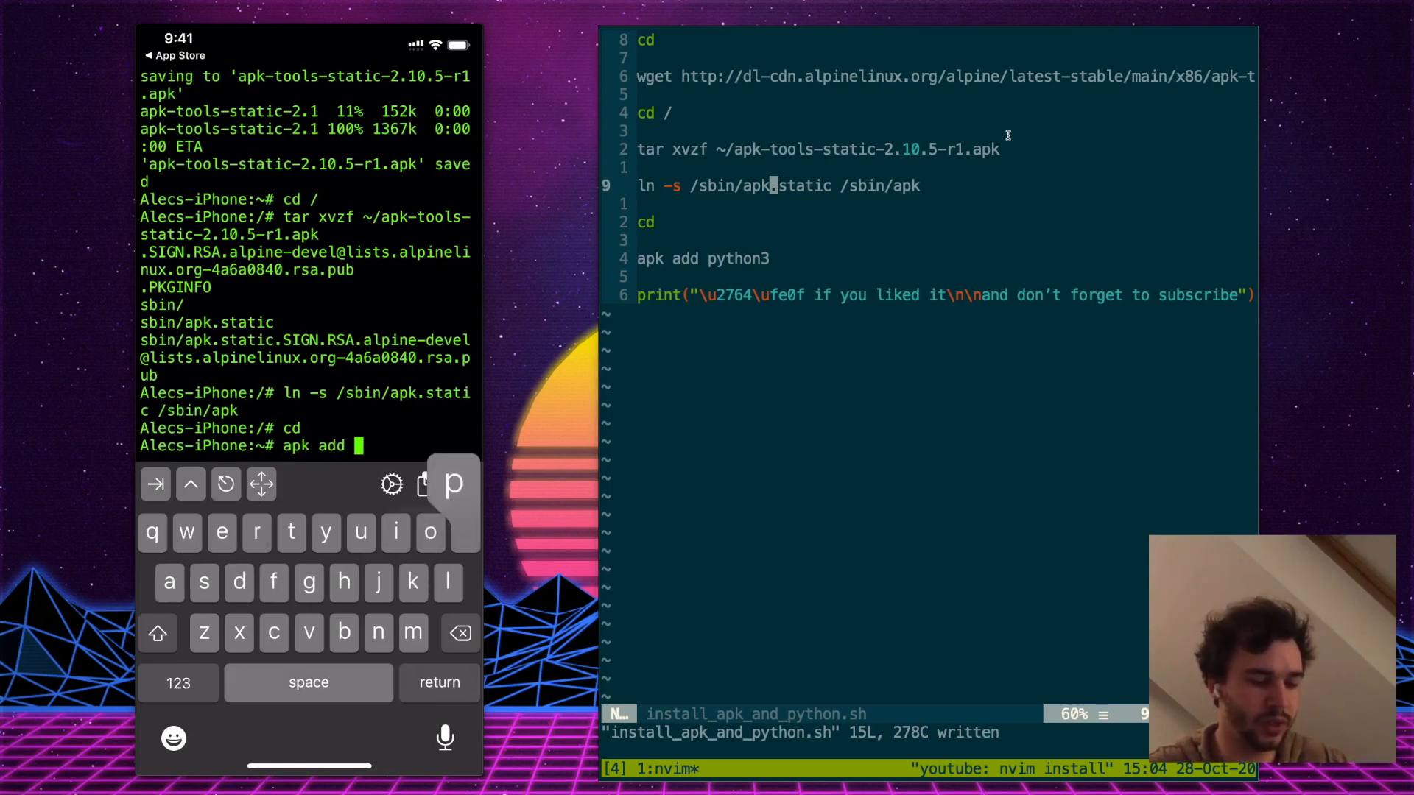
pyautogui.write('python3')
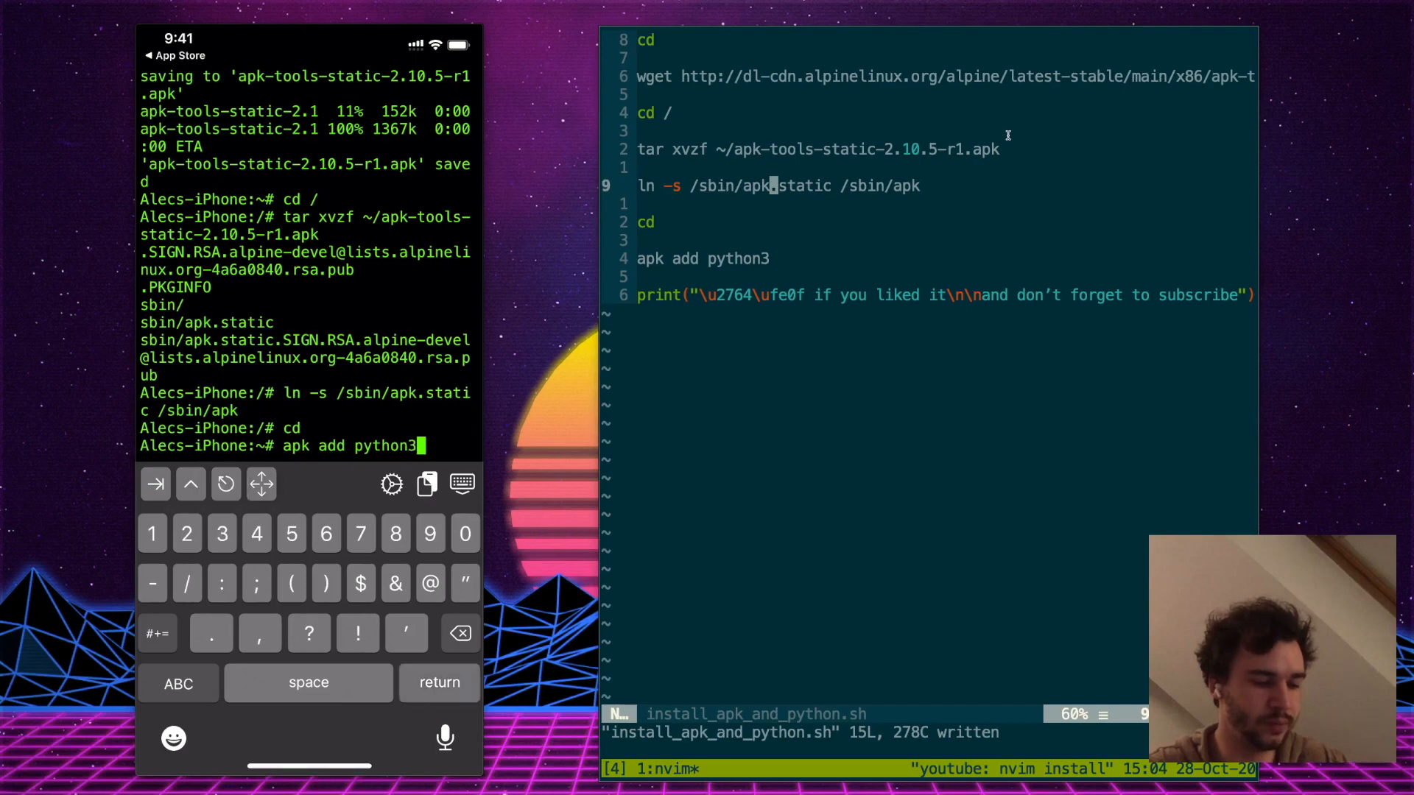
pyautogui.press('Return')
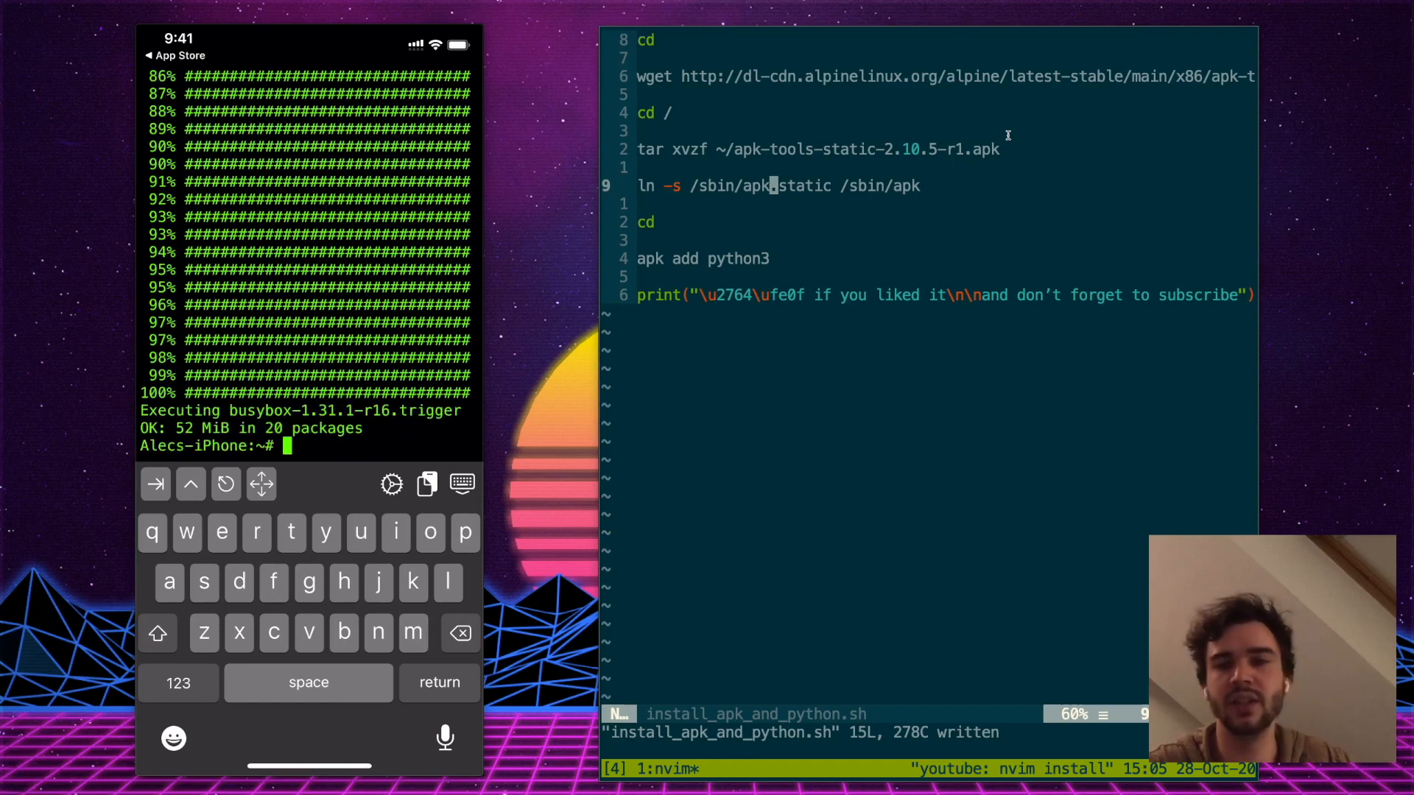
# Begin the python command at the prompt, currently misspelled as 'pyyho'
pyautogui.write('p')
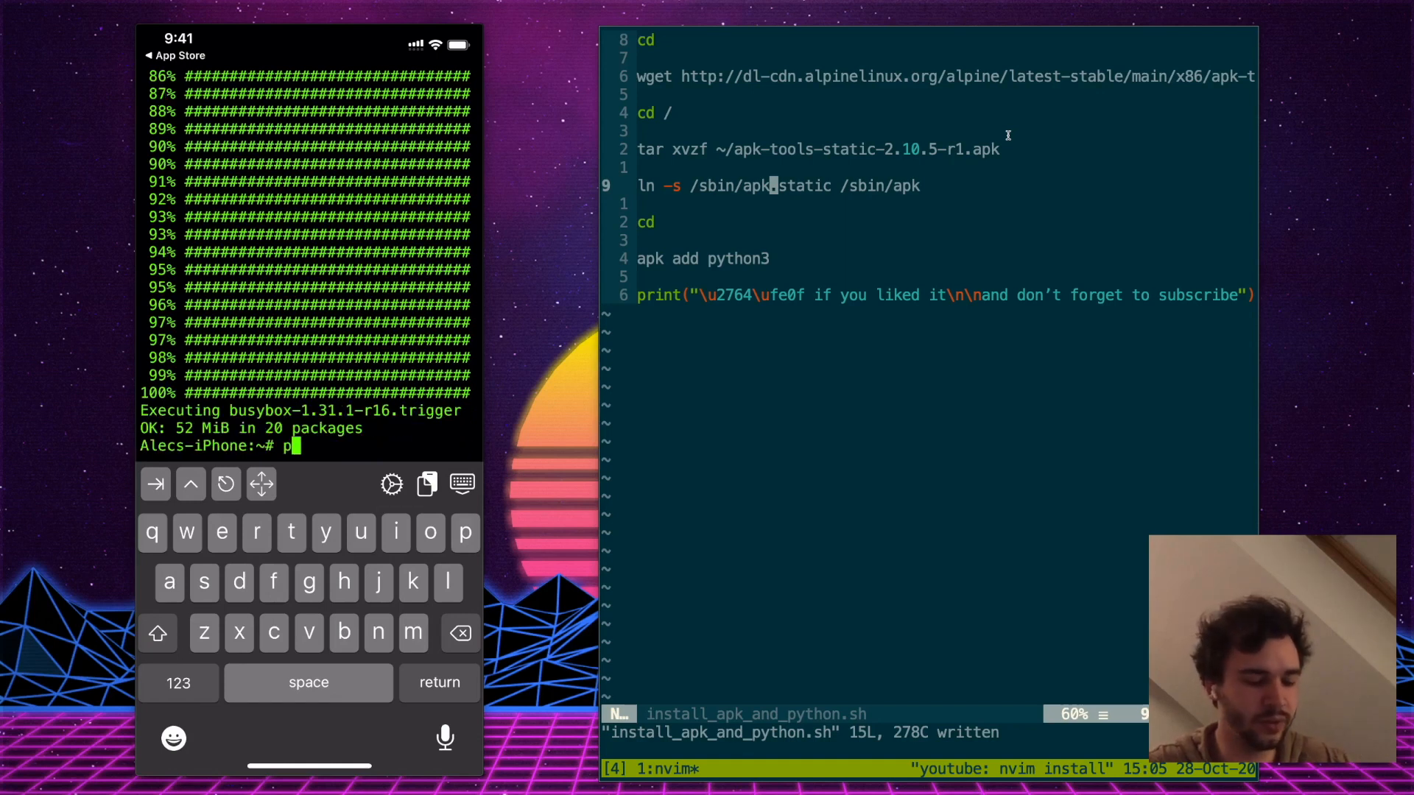
pyautogui.write('yyho')
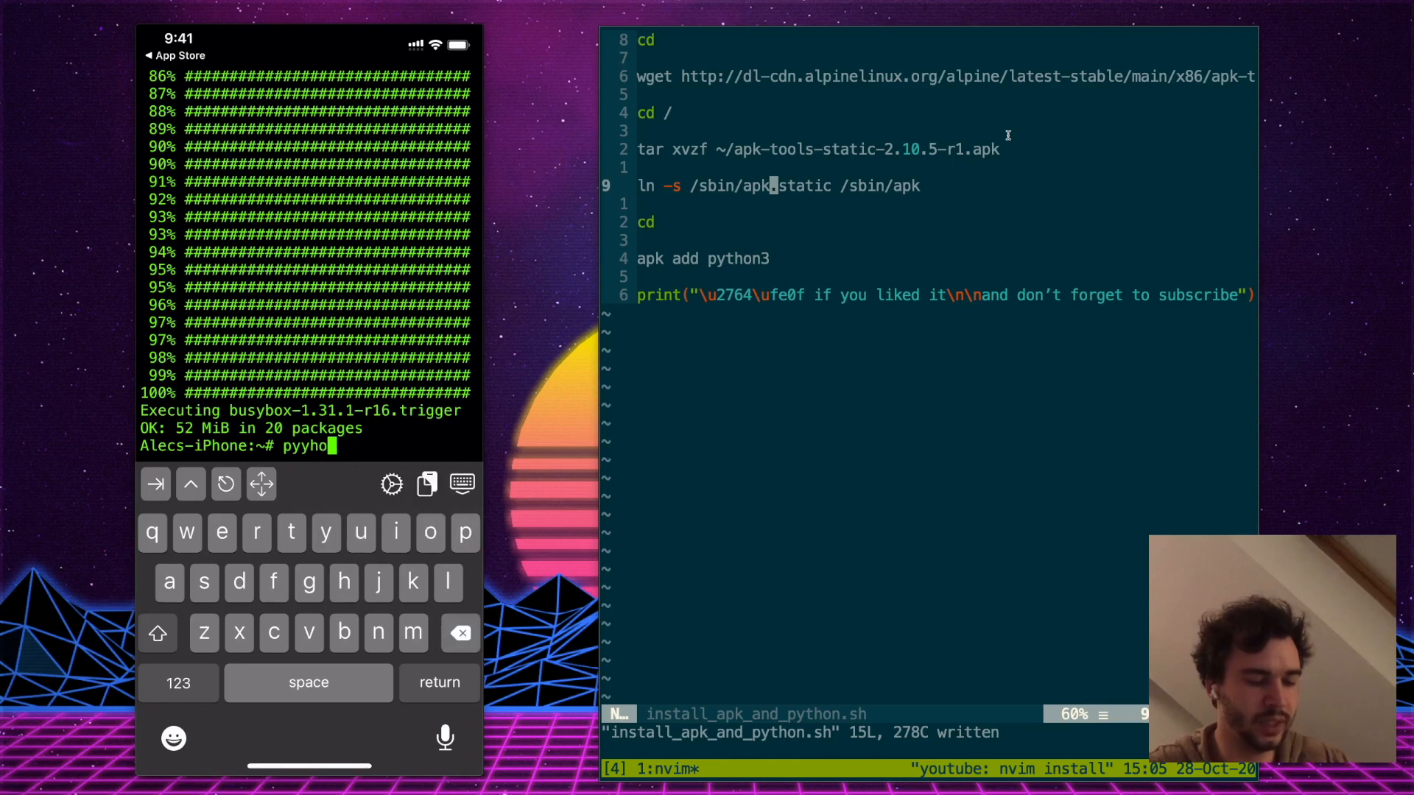